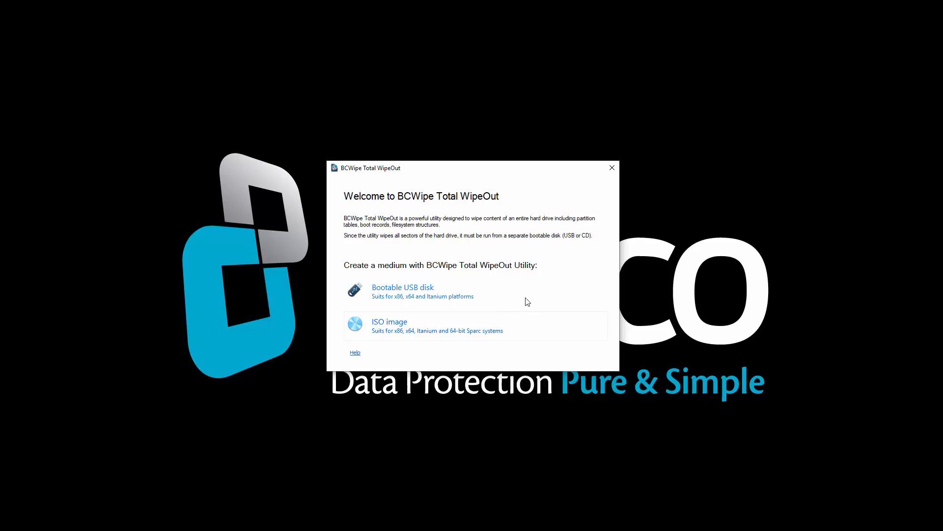
Choose 'Bootable USB disk' on the welcome screen to reach the USB disk list.
click(402, 287)
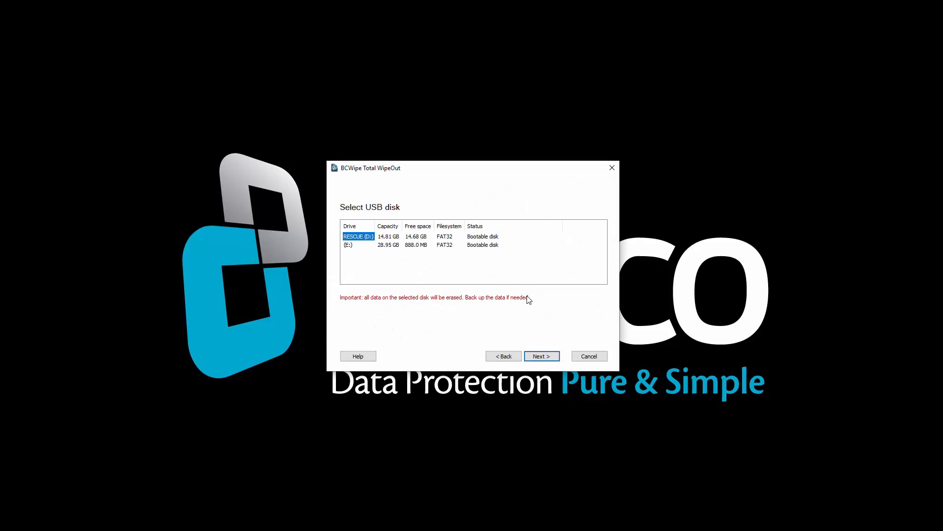
mouse_move(457, 284)
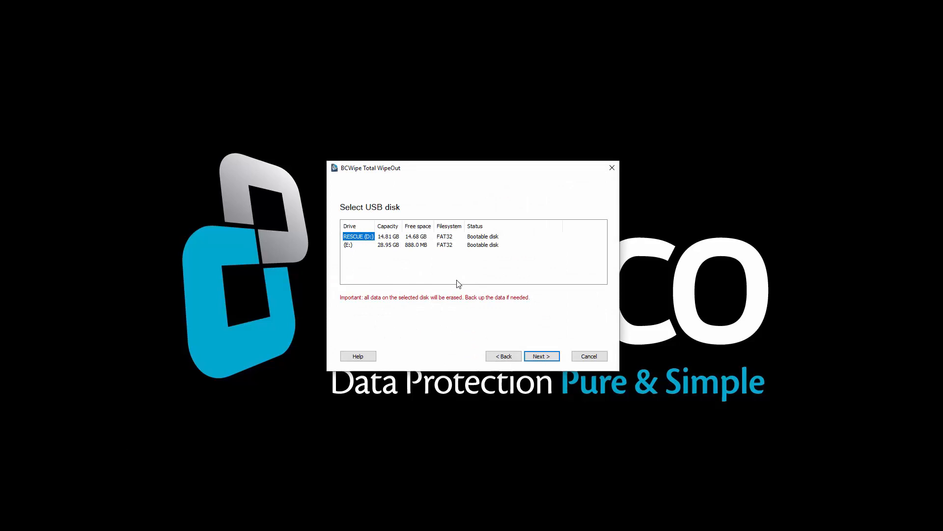
mouse_move(355, 251)
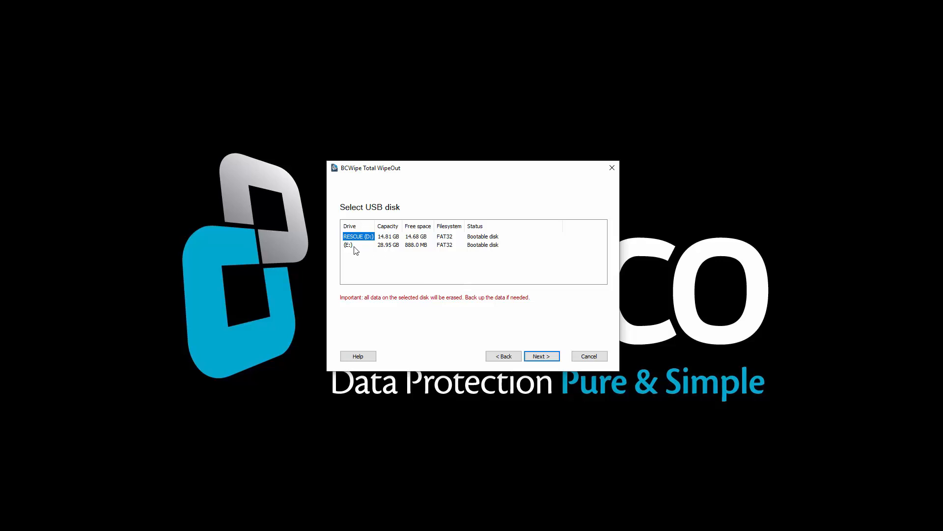
Pick the 28.95 GB E: drive as the target disk and continue with Next.
click(354, 245)
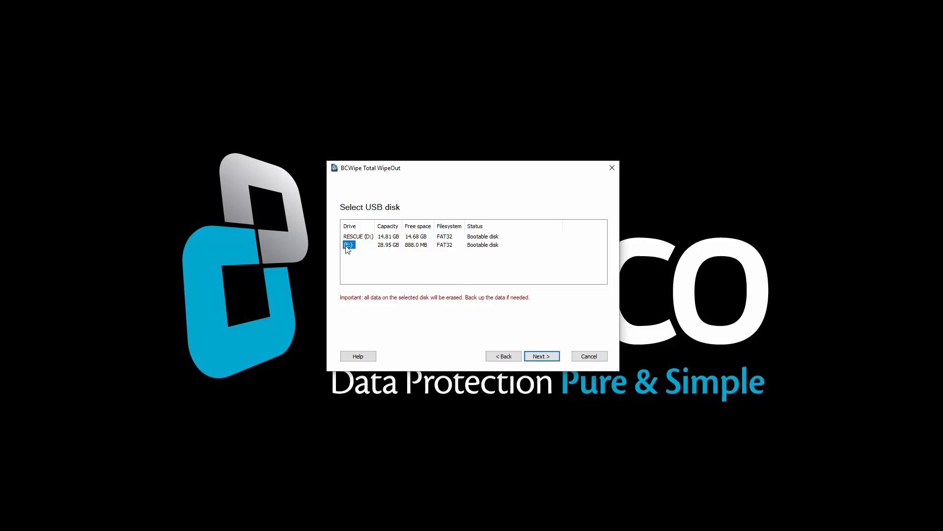
mouse_move(542, 356)
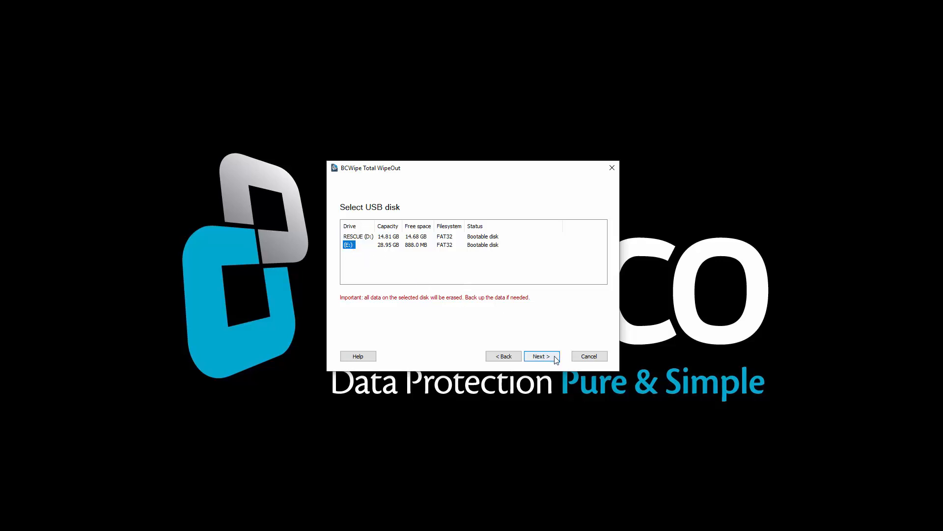
click(541, 356)
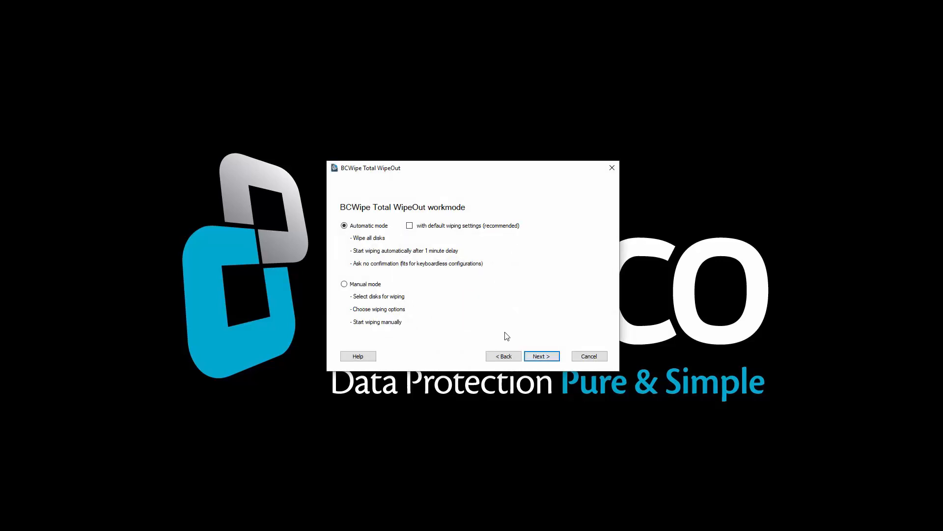
Select the 'Manual mode' work mode and continue to the summary.
click(345, 284)
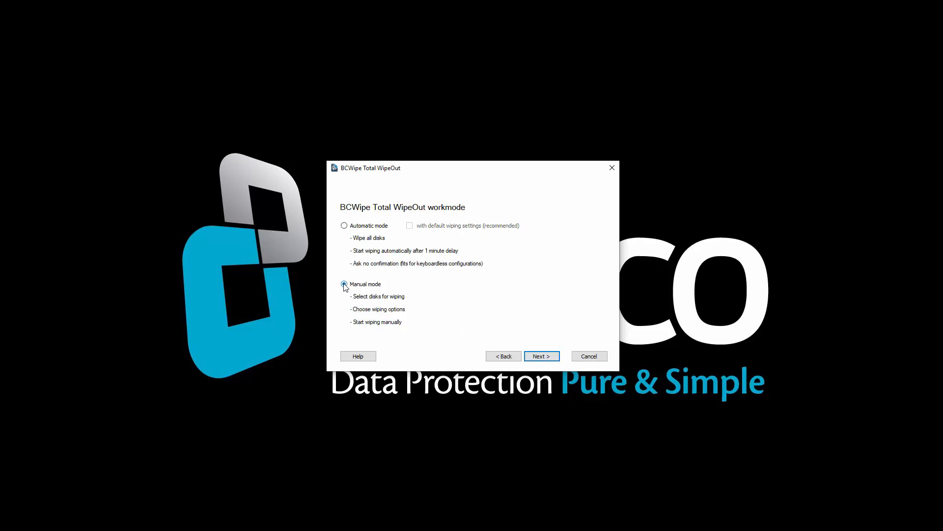
click(344, 284)
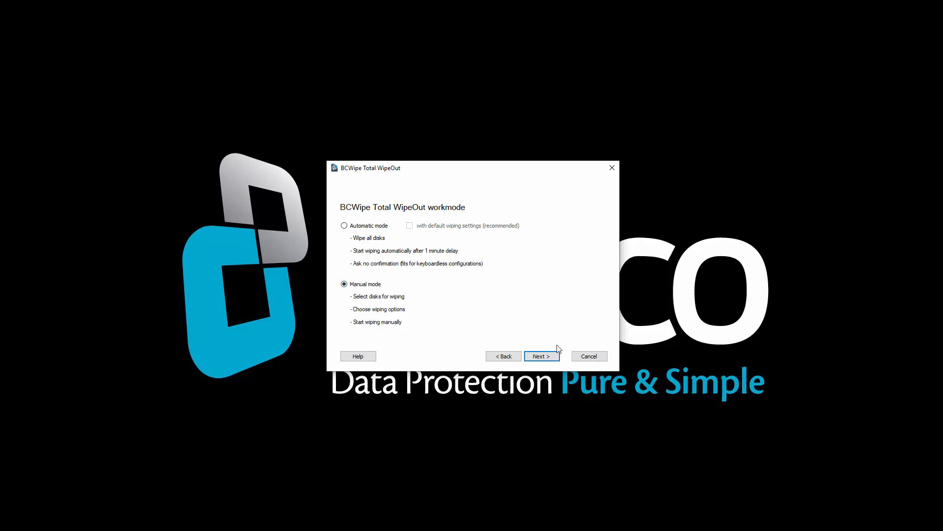
mouse_move(557, 359)
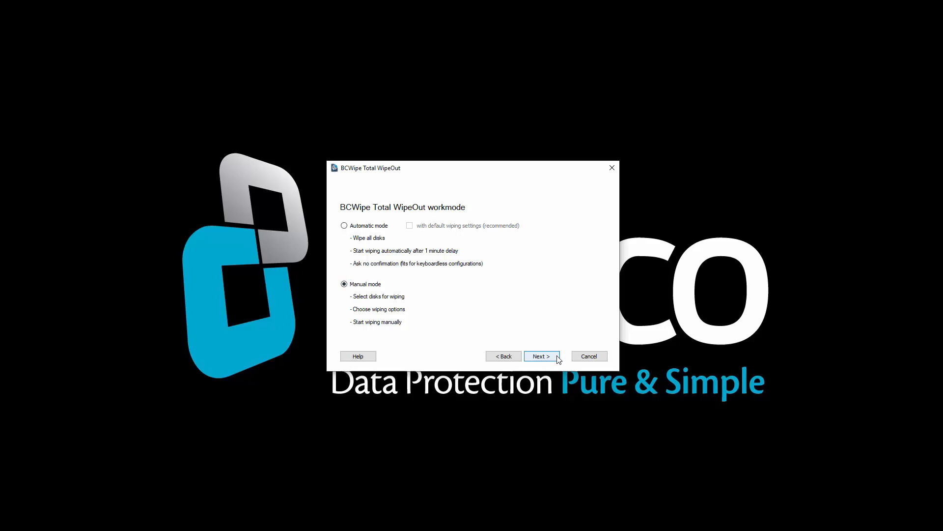
click(540, 356)
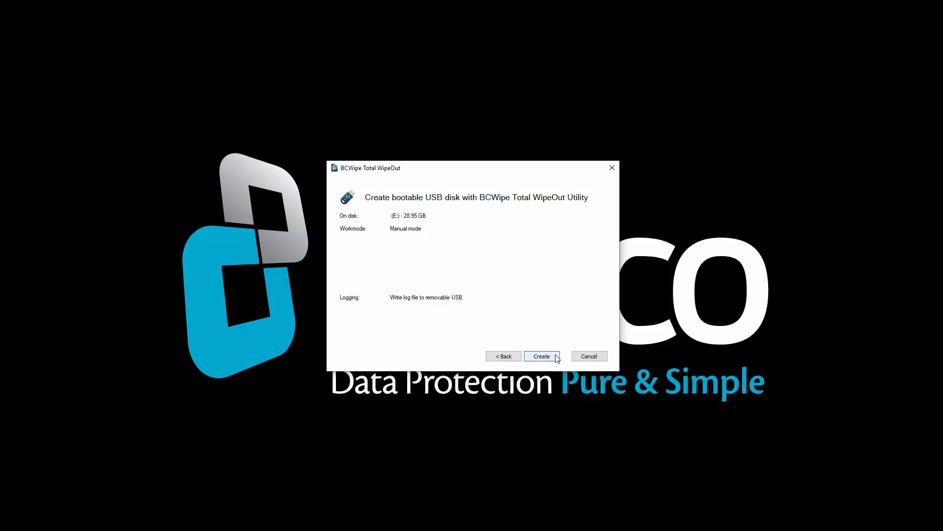
Create the bootable E: disk in manual mode with the log file on the USB.
click(541, 356)
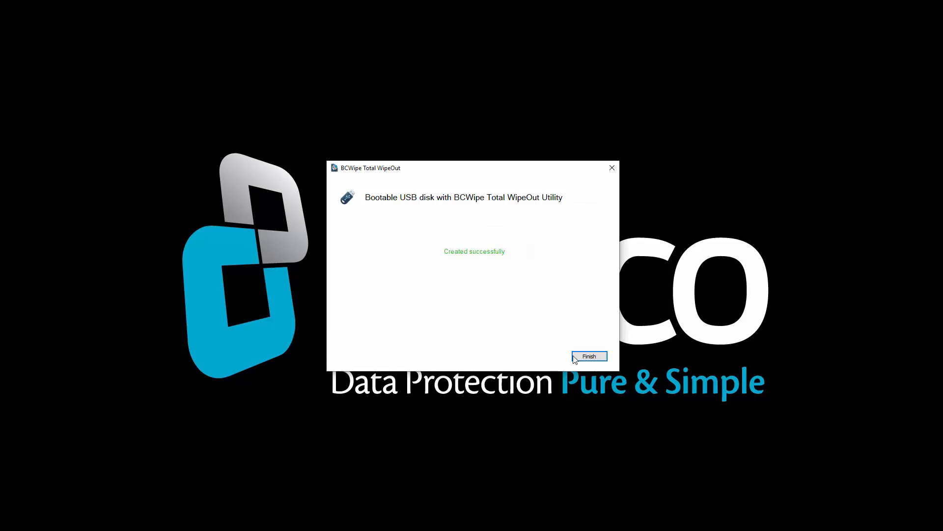
mouse_move(604, 361)
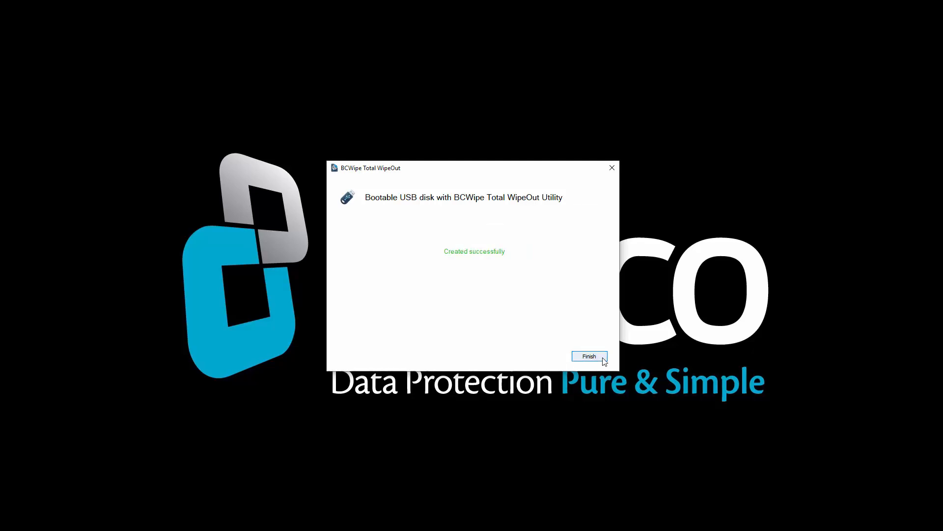